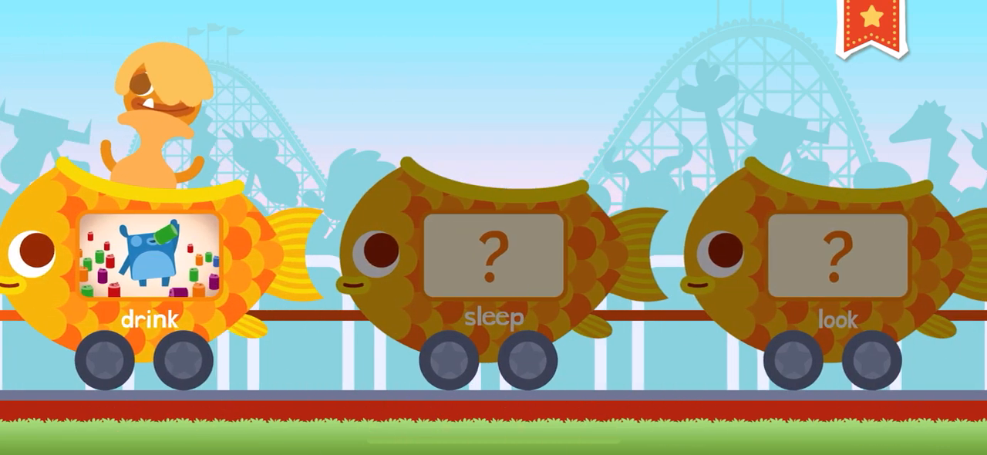
Step: Reveal the bed picture on the 'sleep' fish car's question-mark panel
{"action": "left_click", "coordinate": [490, 255]}
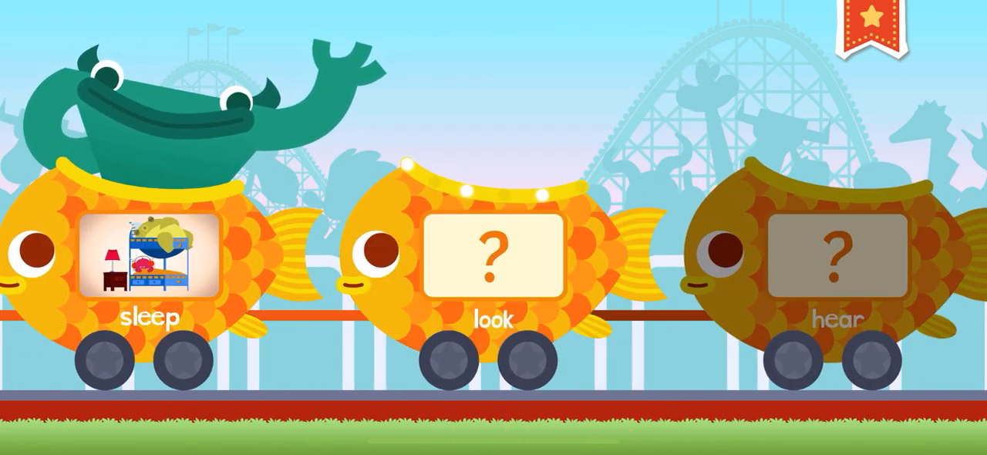
{"action": "left_click", "coordinate": [491, 255]}
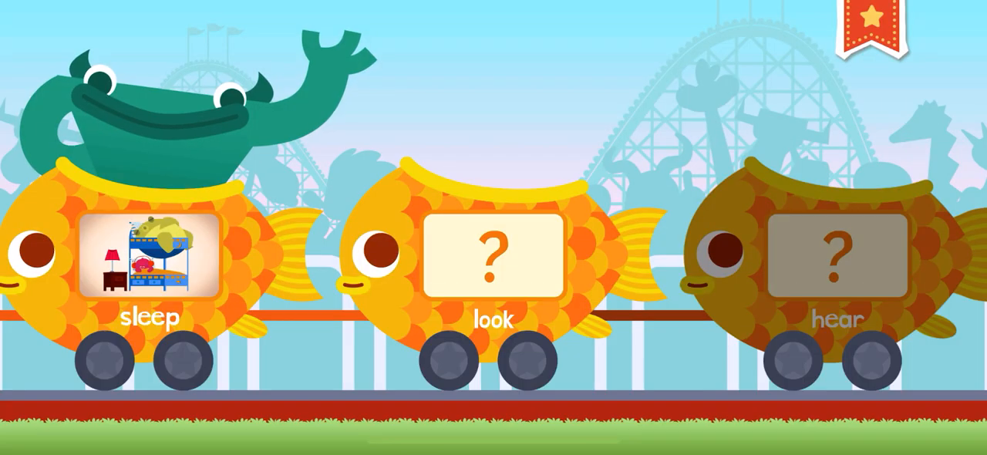
Step: Reveal the 'look' car's blue creature and the 'hear' car's night-sky picture
{"action": "left_click", "coordinate": [491, 256]}
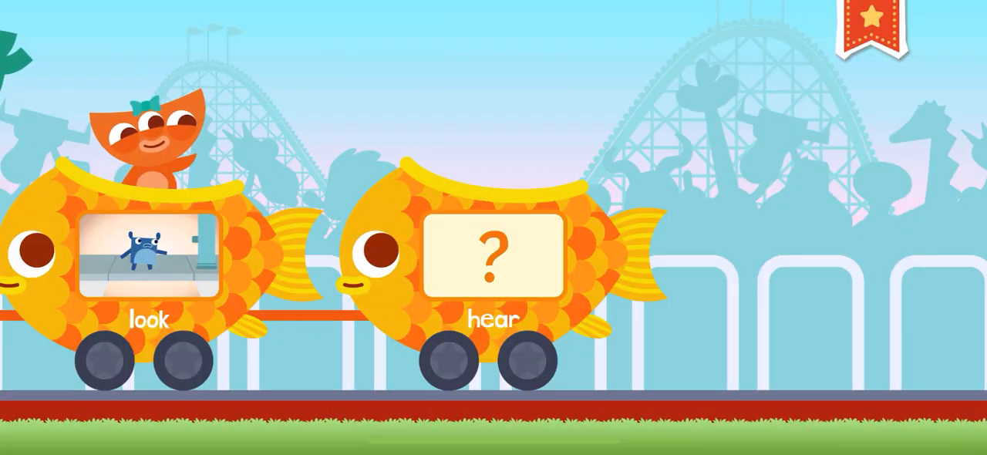
{"action": "left_click", "coordinate": [494, 260]}
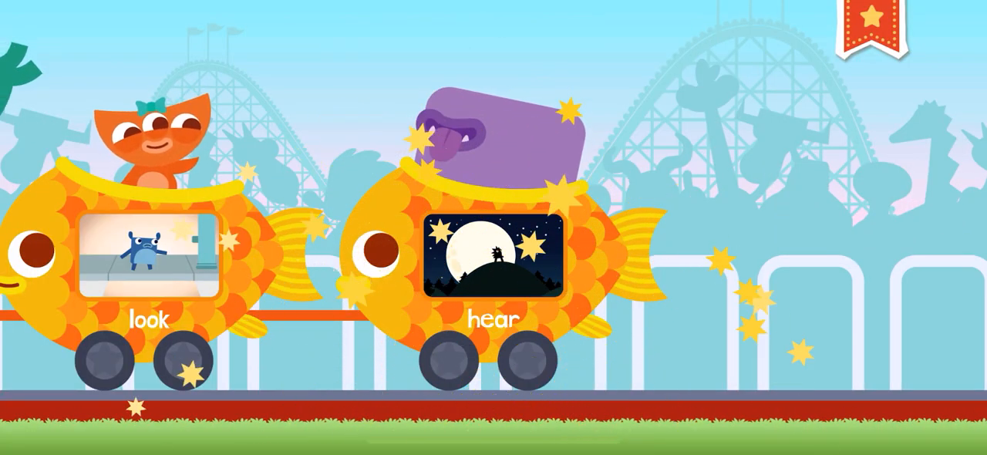